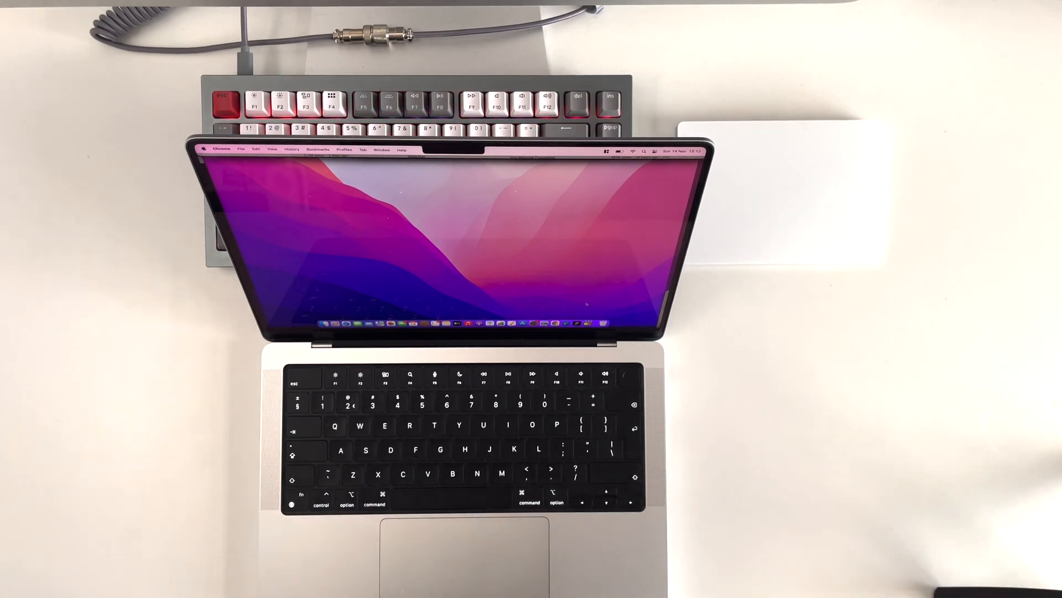
# Open About This Mac to show the 14-inch 2021 MacBook Pro, M1 Max, 32 GB
pyautogui.click(209, 148)
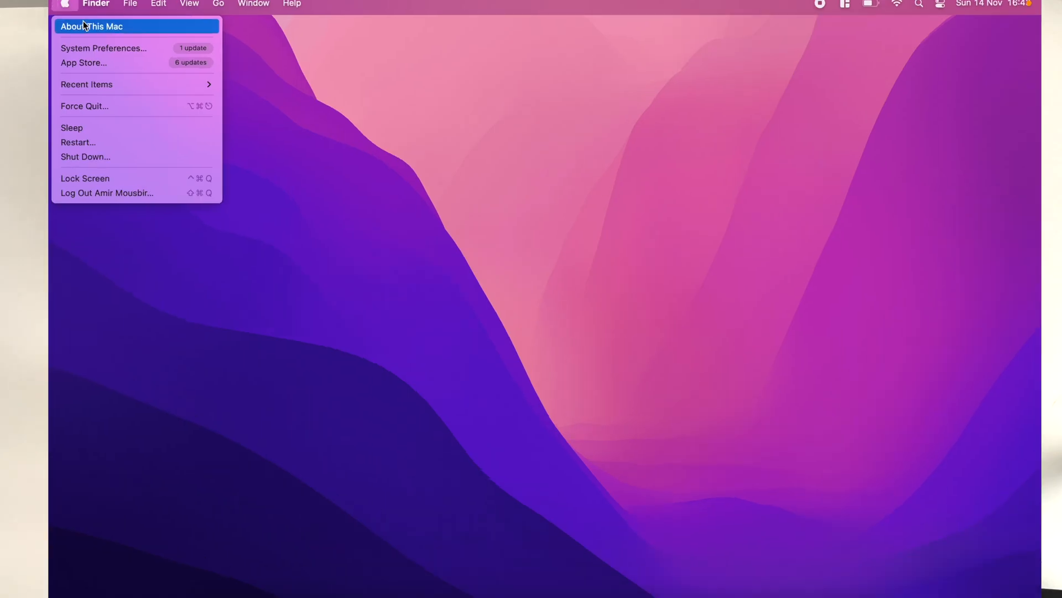
pyautogui.click(90, 26)
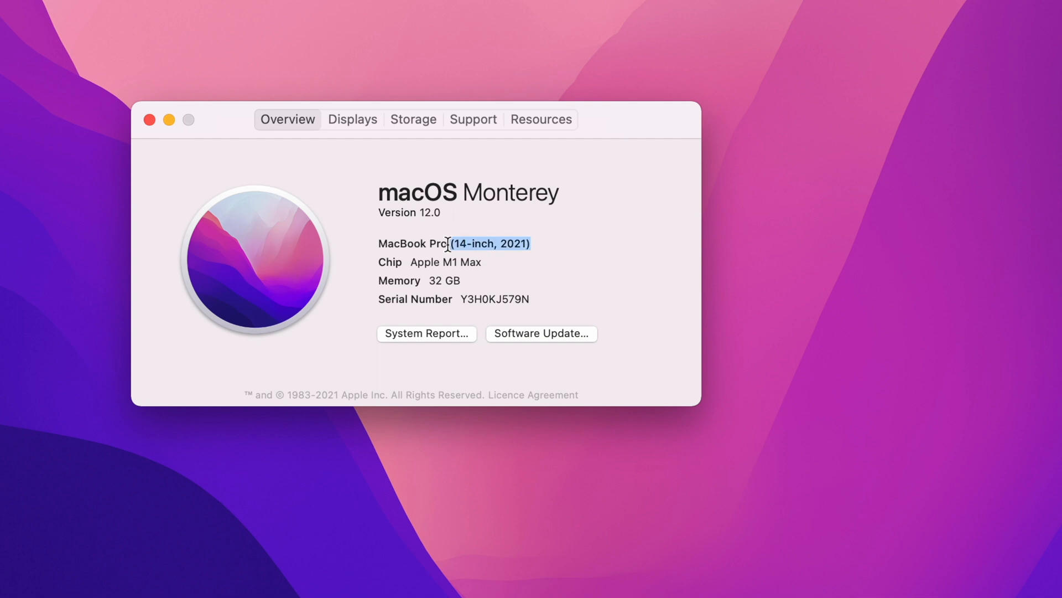
pyautogui.click(446, 262)
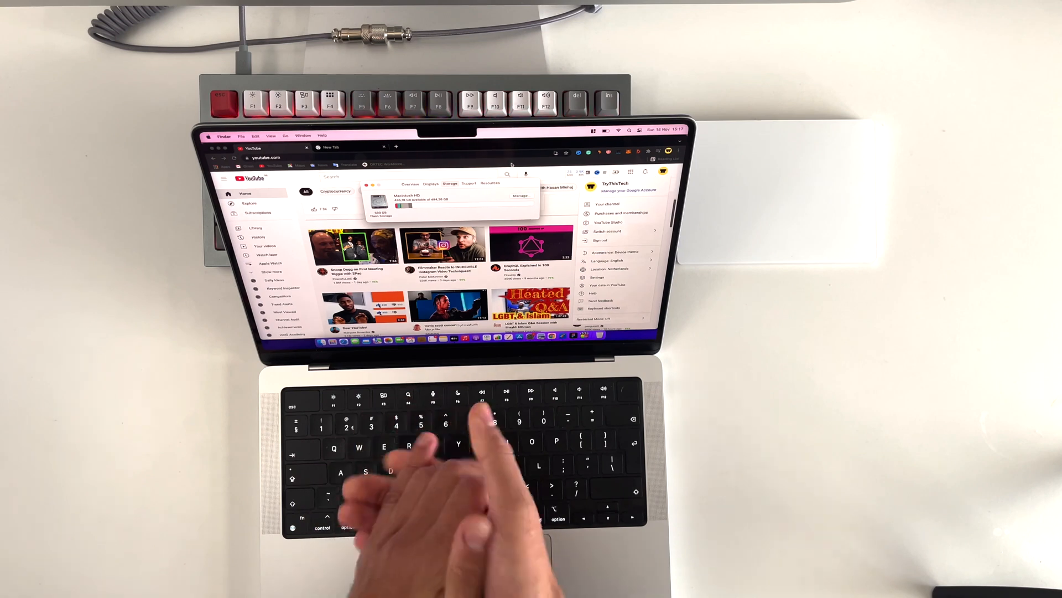
pyautogui.moveTo(441, 441)
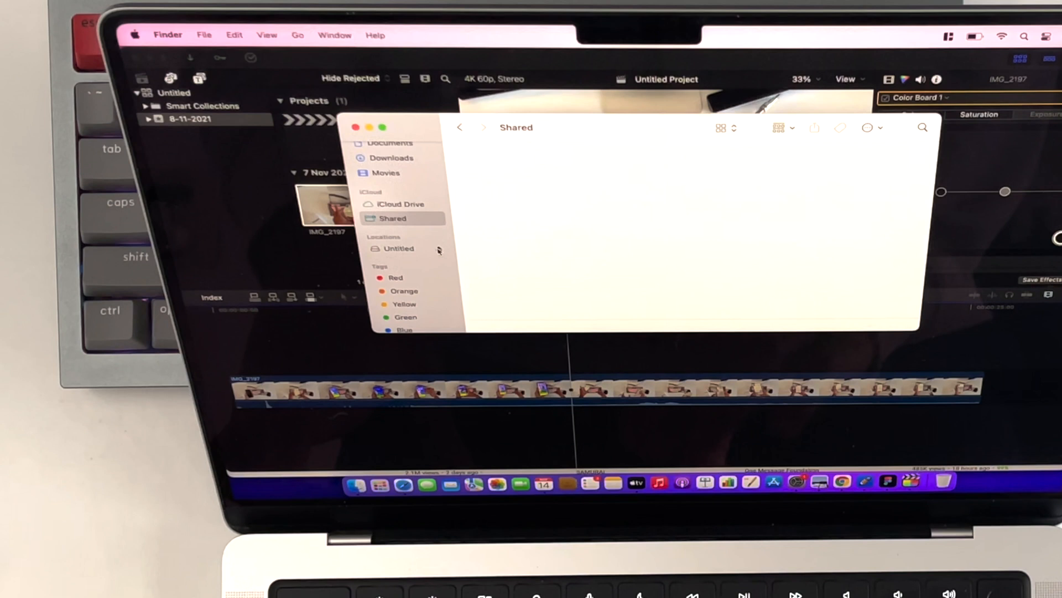
# Scroll down over the IMG_2197 project to reach the file browser
pyautogui.scroll(-3)
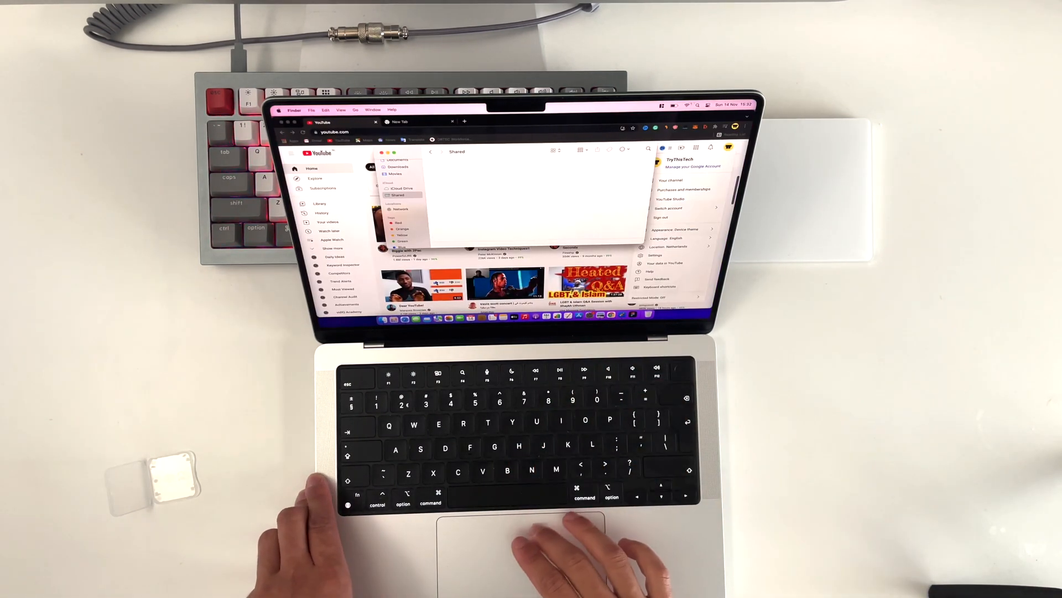
pyautogui.click(665, 106)
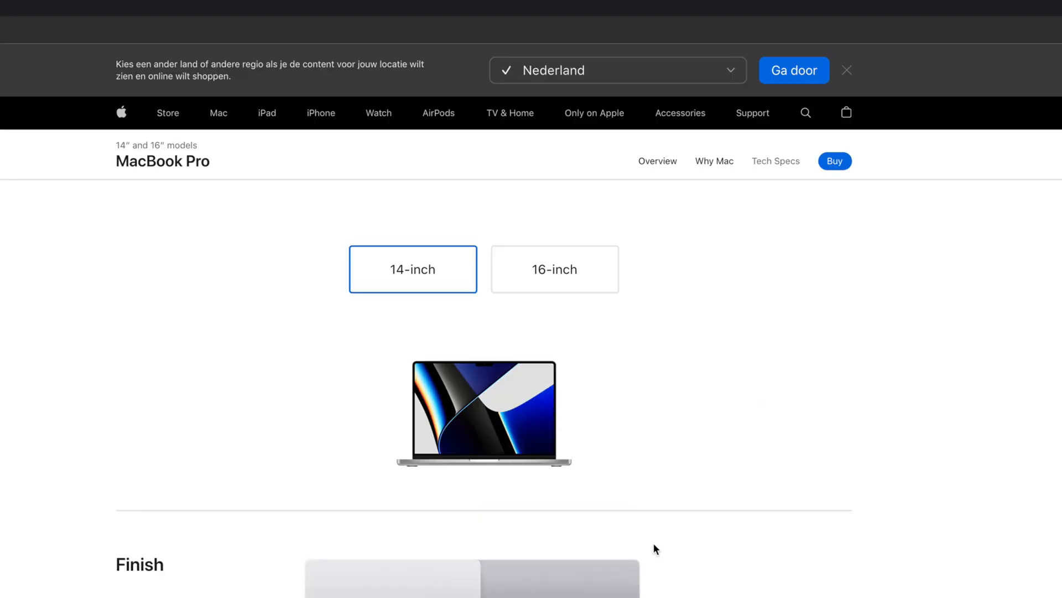
# Scroll the MacBook Pro Tech Specs page down to Battery and Power
pyautogui.scroll(-3)
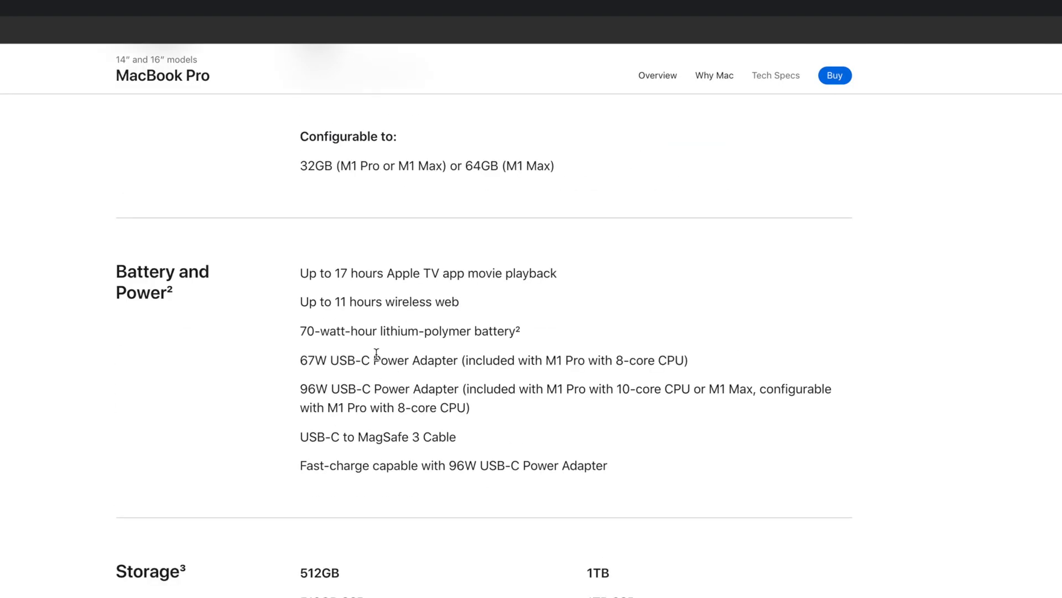
pyautogui.moveTo(336, 273); pyautogui.dragTo(440, 273)
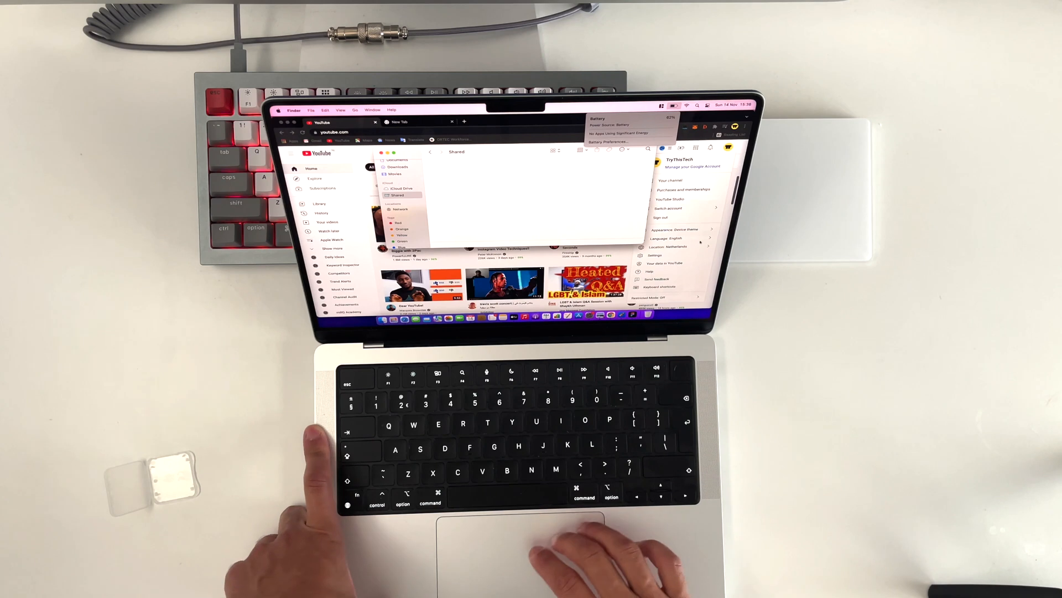
pyautogui.moveTo(529, 542)
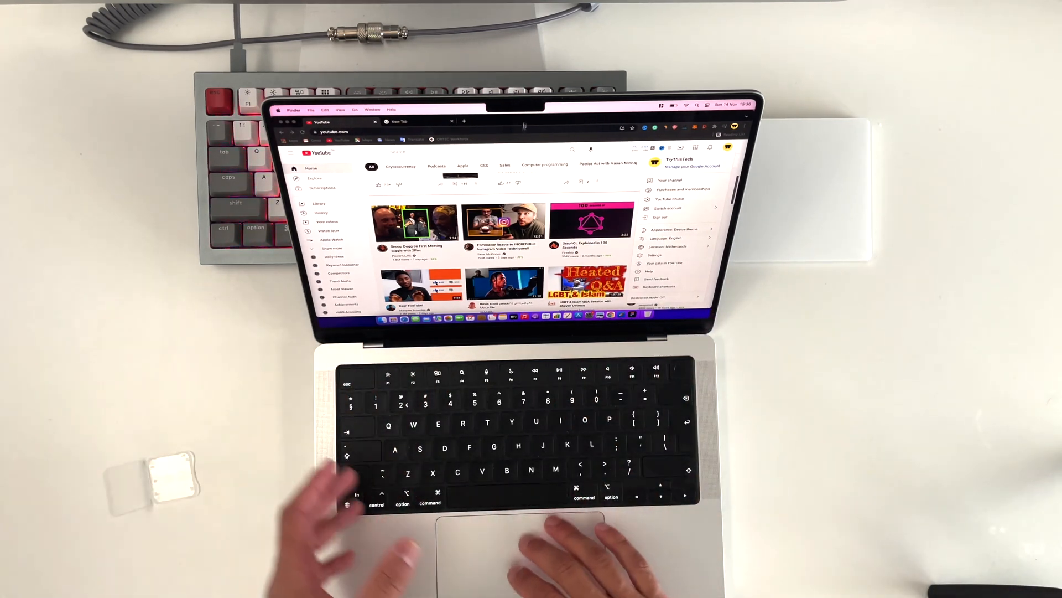
# Dismiss the battery menu and Finder window, then bring up the Apple menu
pyautogui.click(278, 109)
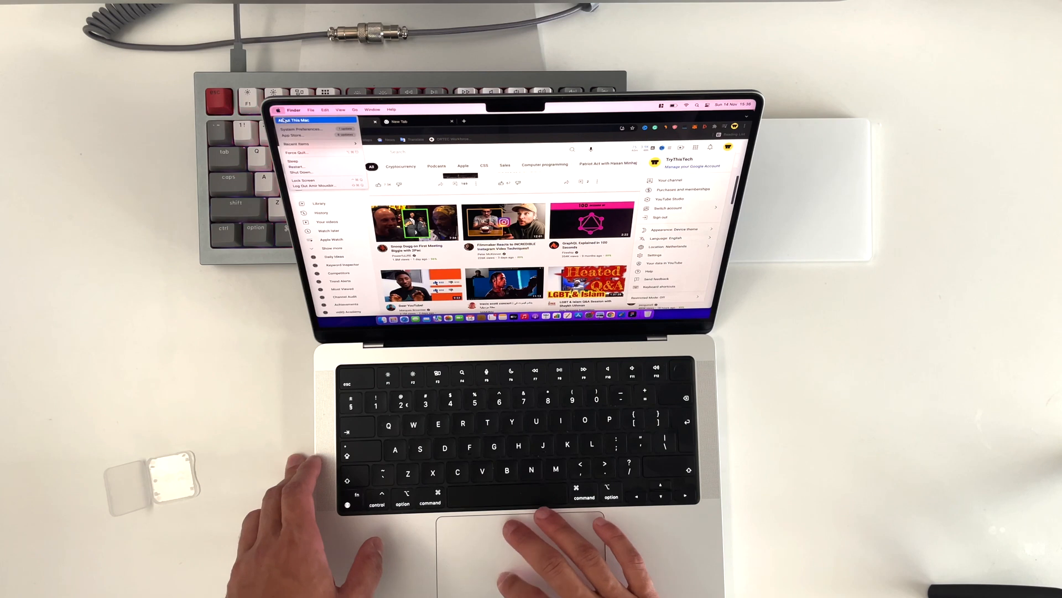